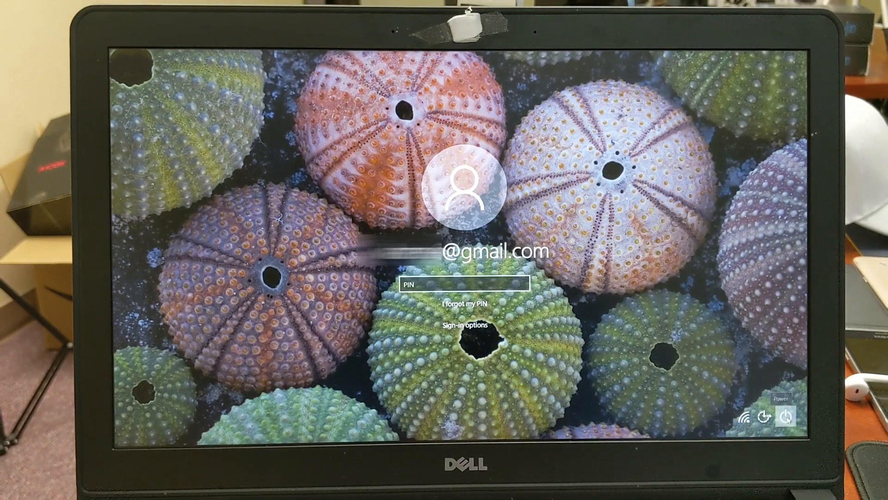
Step: Restart the PC from the lock screen into the recovery startup options
click(786, 416)
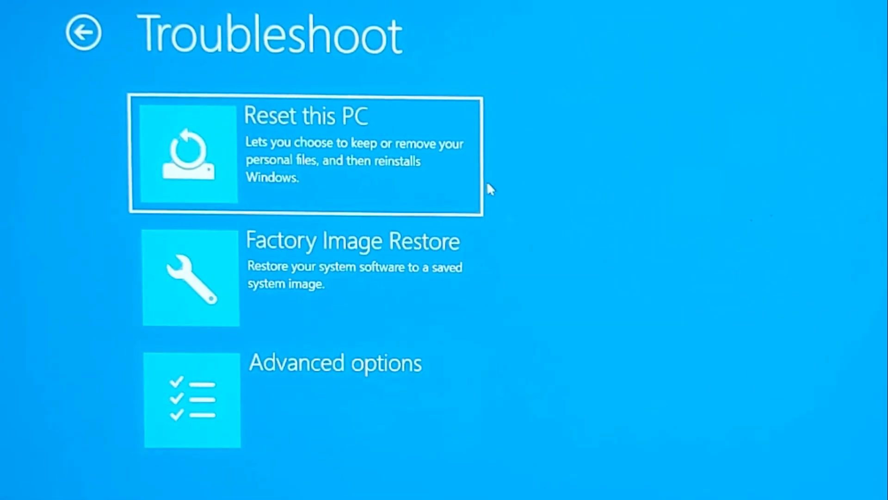
mouse_move(354, 388)
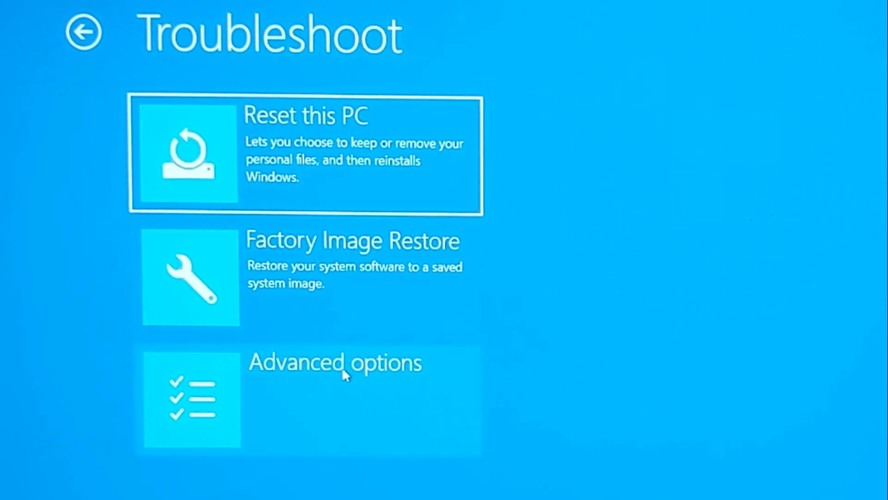
Step: Choose Advanced options from the Troubleshoot screen
click(333, 363)
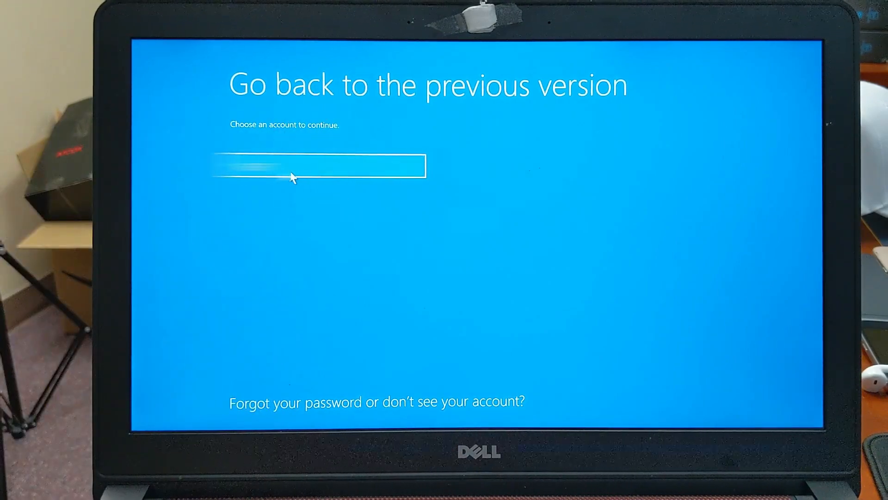
Step: Continue as the listed user account on Go back to the previous version
click(318, 165)
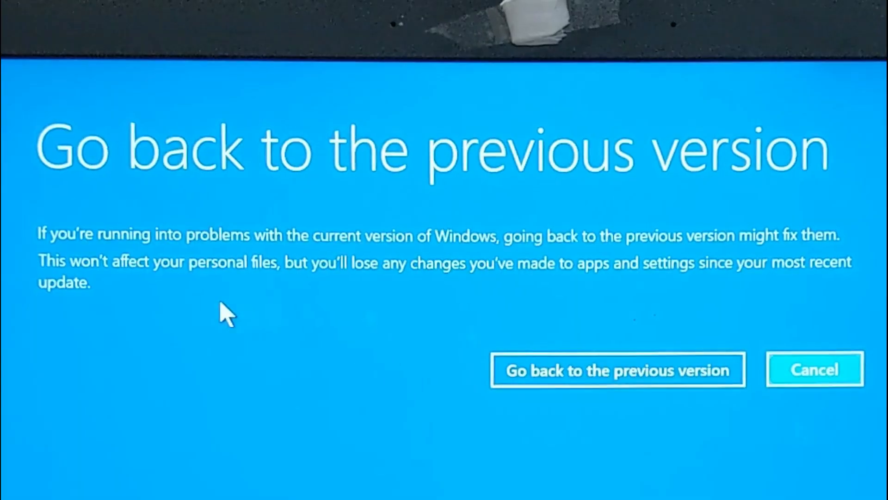
mouse_move(91, 283)
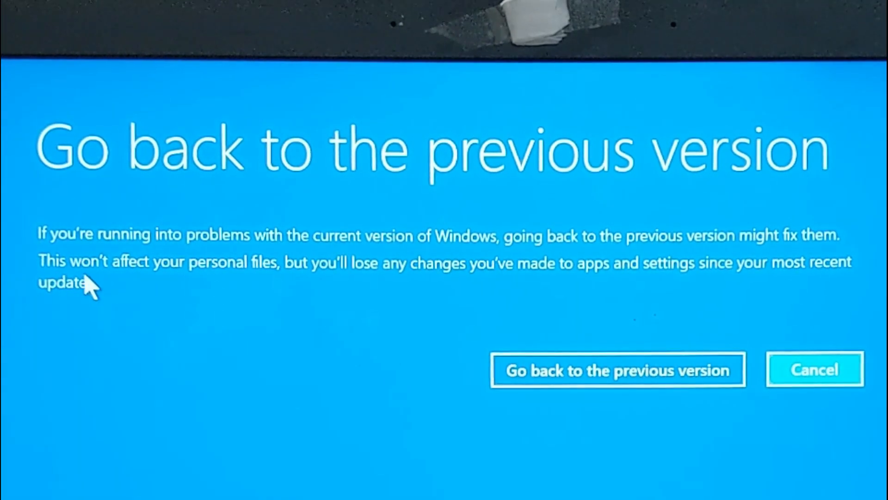
mouse_move(246, 320)
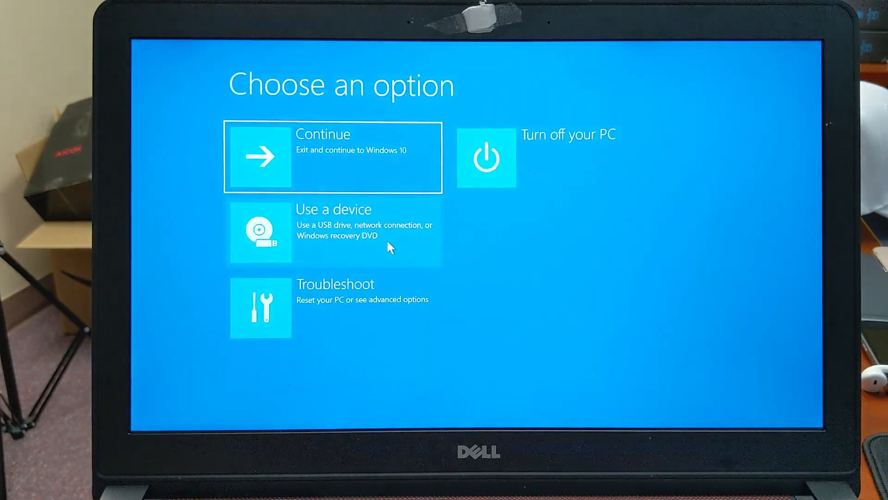
mouse_move(504, 256)
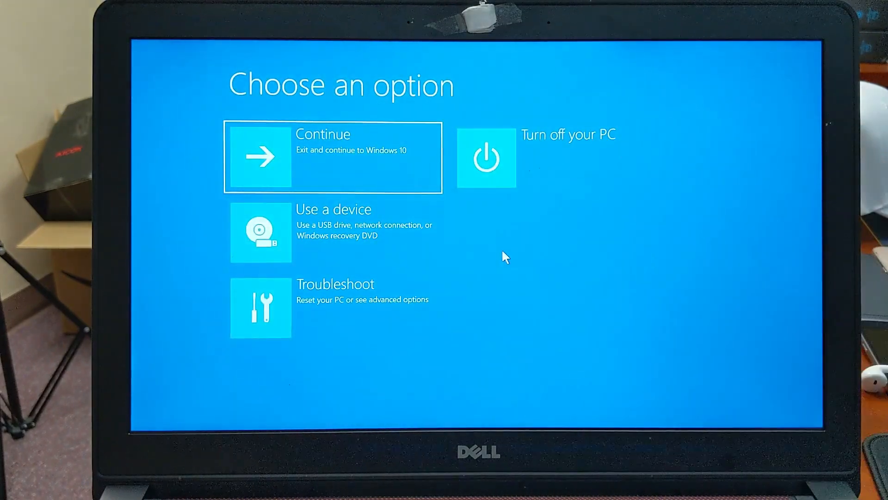